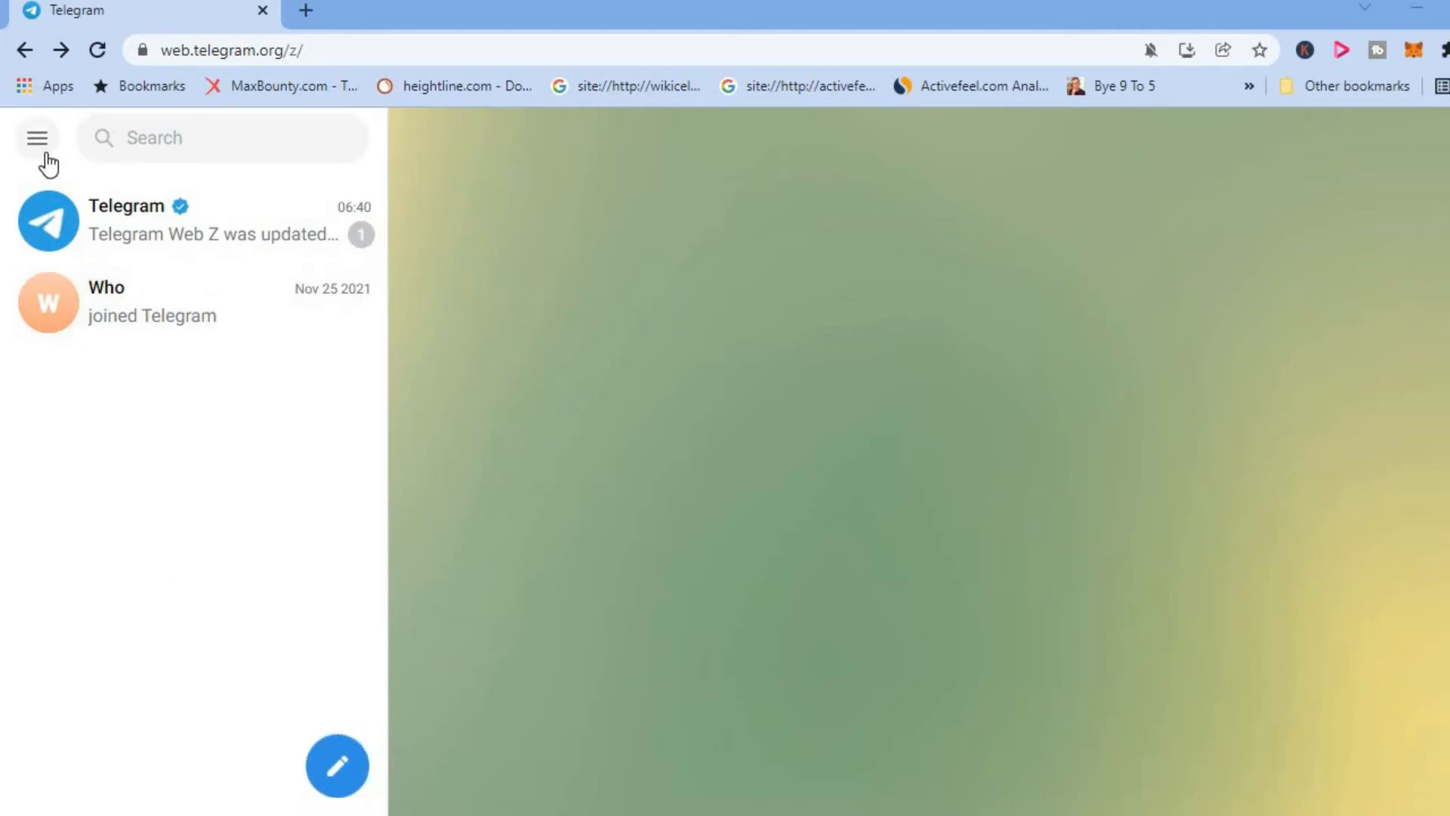
{"action": "mouse_move", "coordinate": [37, 137]}
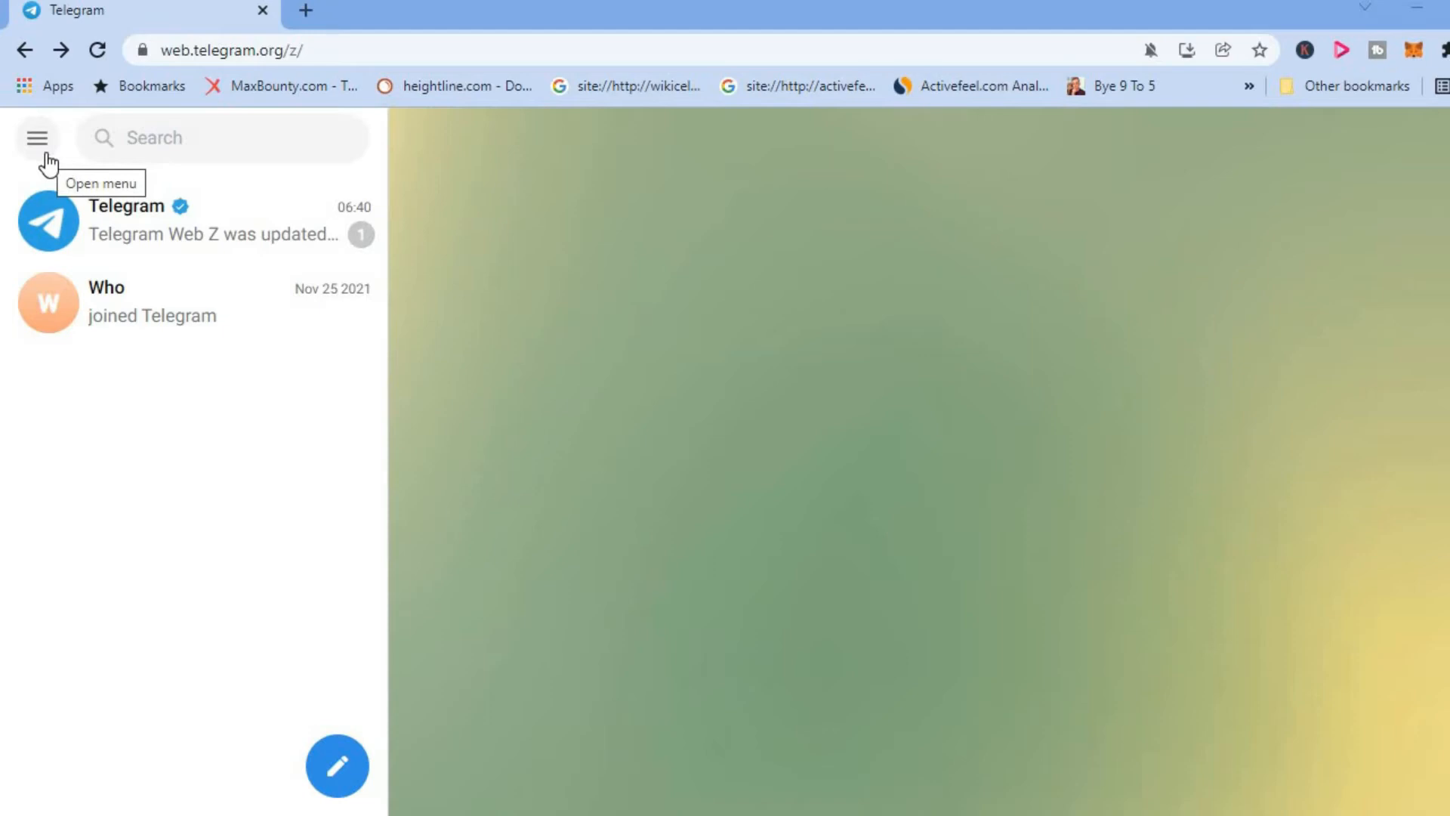
Open the hamburger main menu at the top-left of the chat list
{"action": "left_click", "coordinate": [37, 137]}
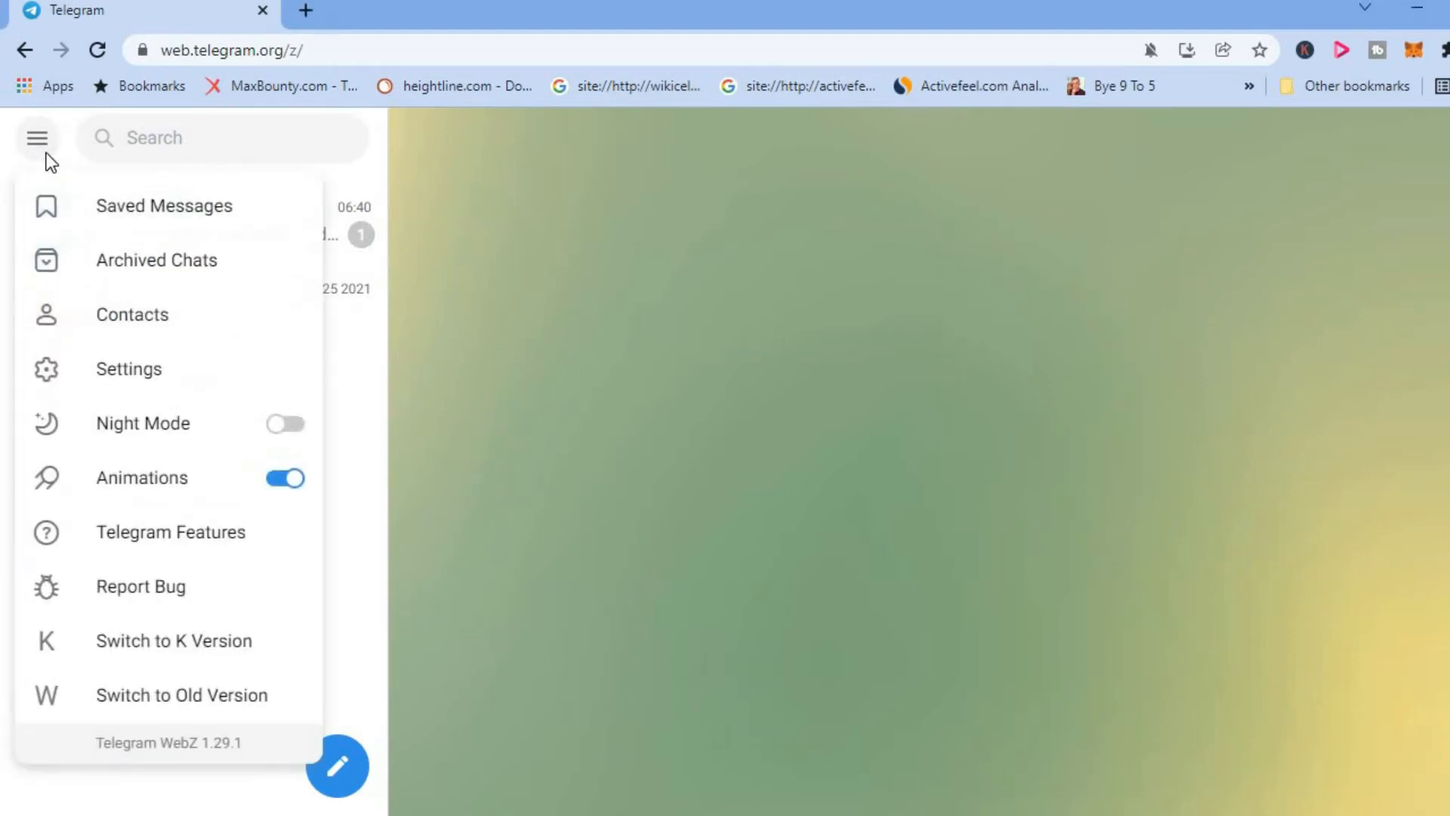
{"action": "mouse_move", "coordinate": [129, 368]}
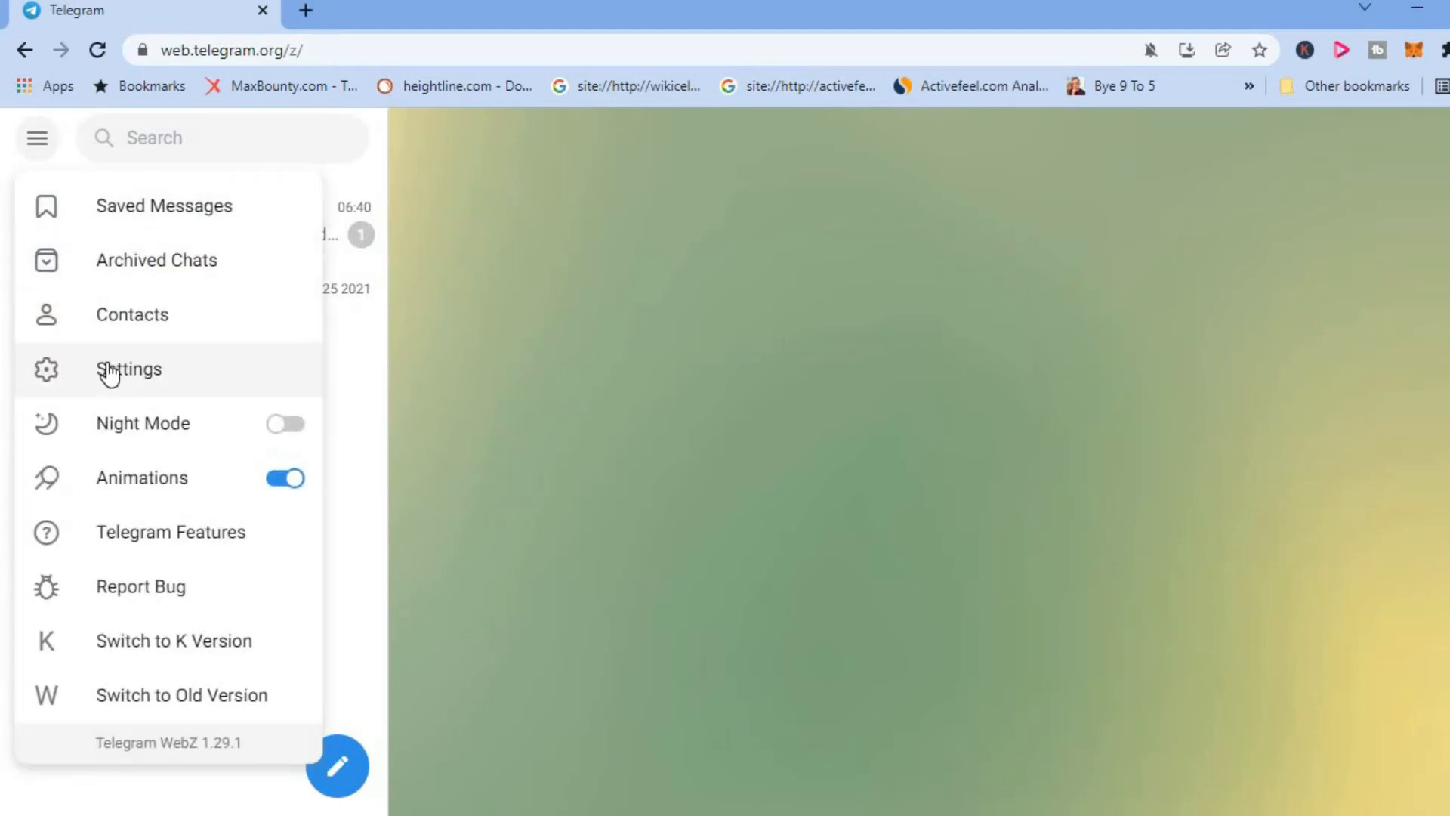
Go to Settings and enter the Edit profile screen
{"action": "left_click", "coordinate": [128, 368]}
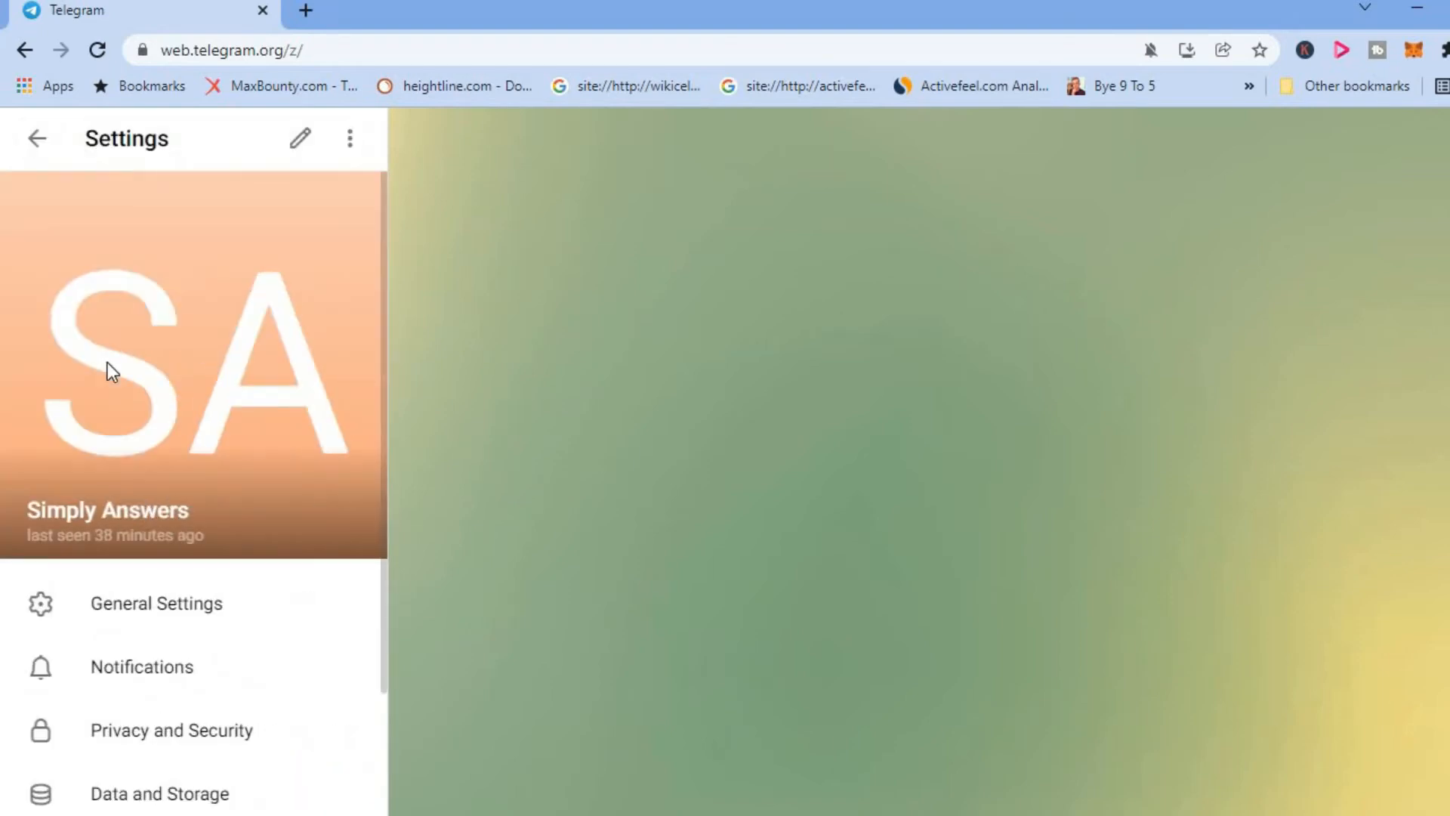
{"action": "mouse_move", "coordinate": [298, 141]}
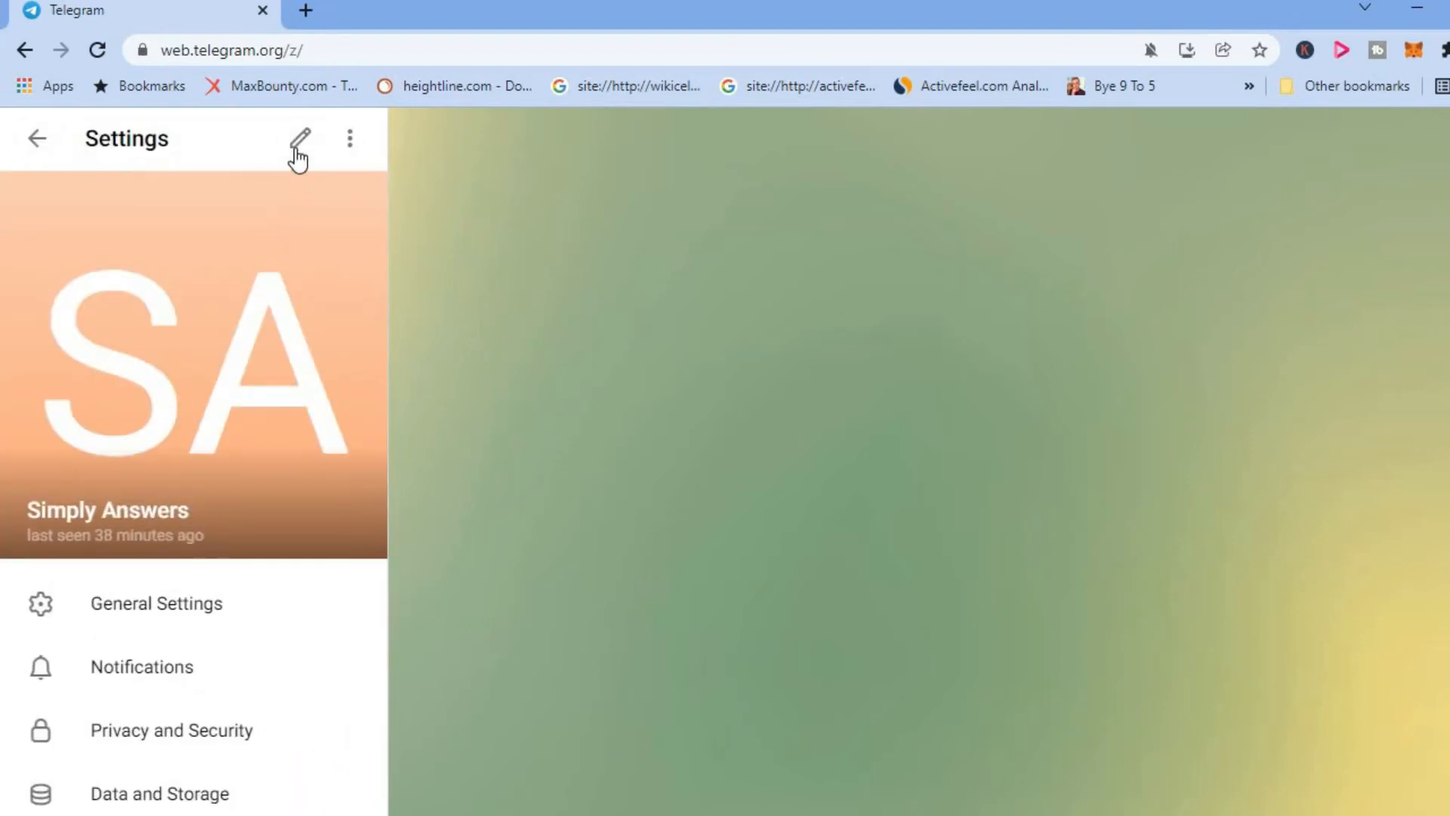
{"action": "mouse_move", "coordinate": [297, 139]}
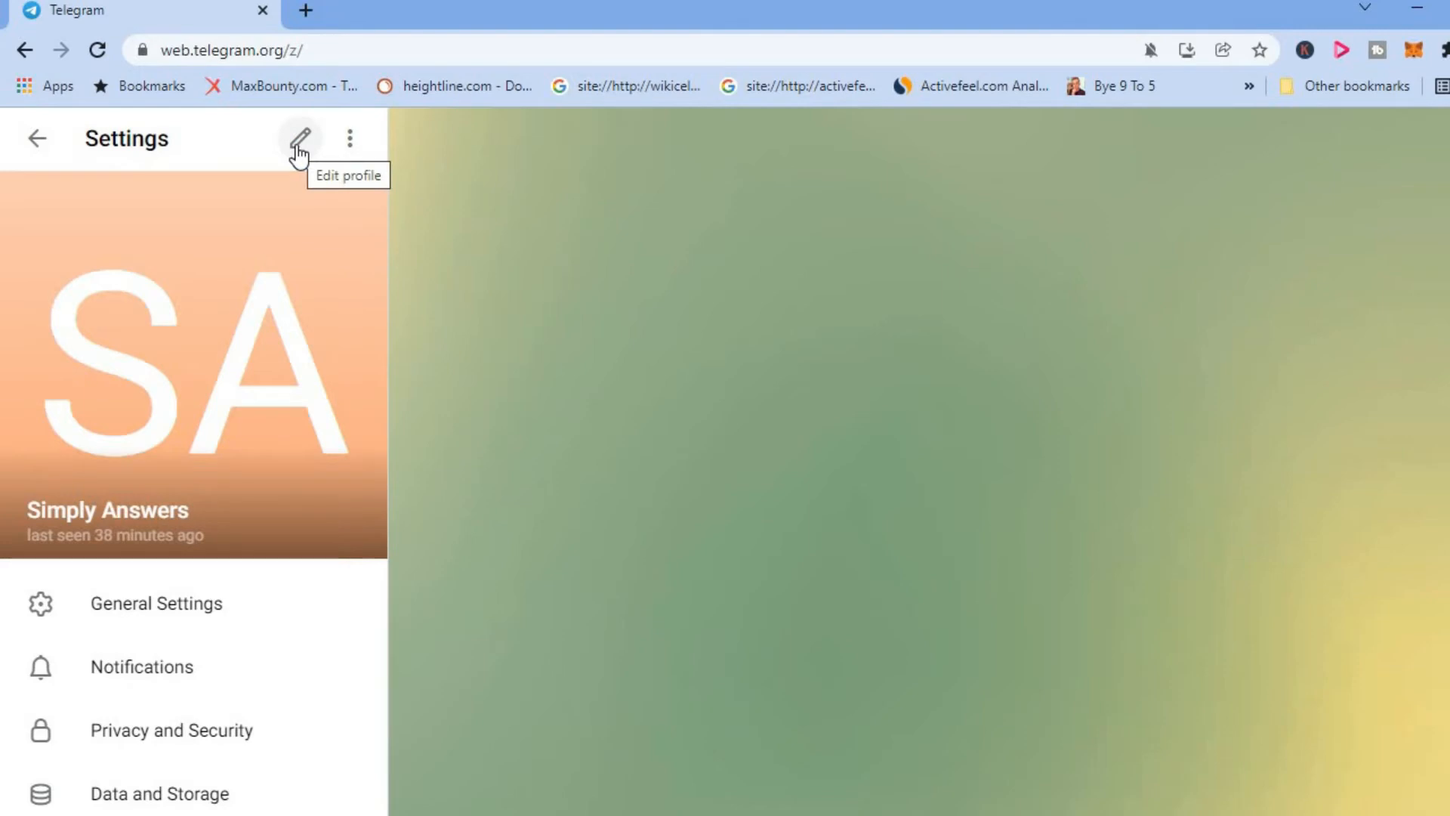
{"action": "left_click", "coordinate": [298, 139]}
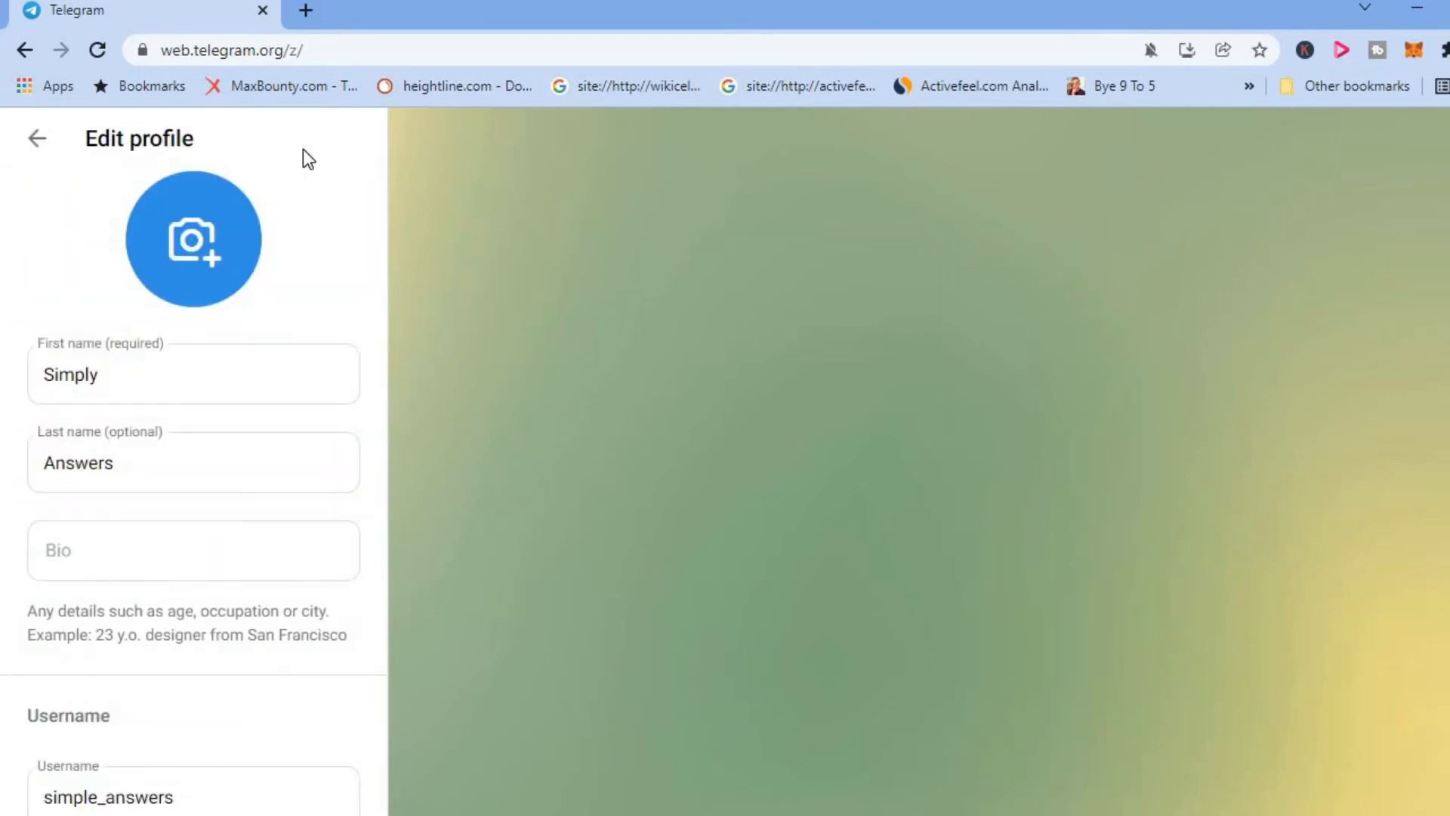
{"action": "mouse_move", "coordinate": [193, 238]}
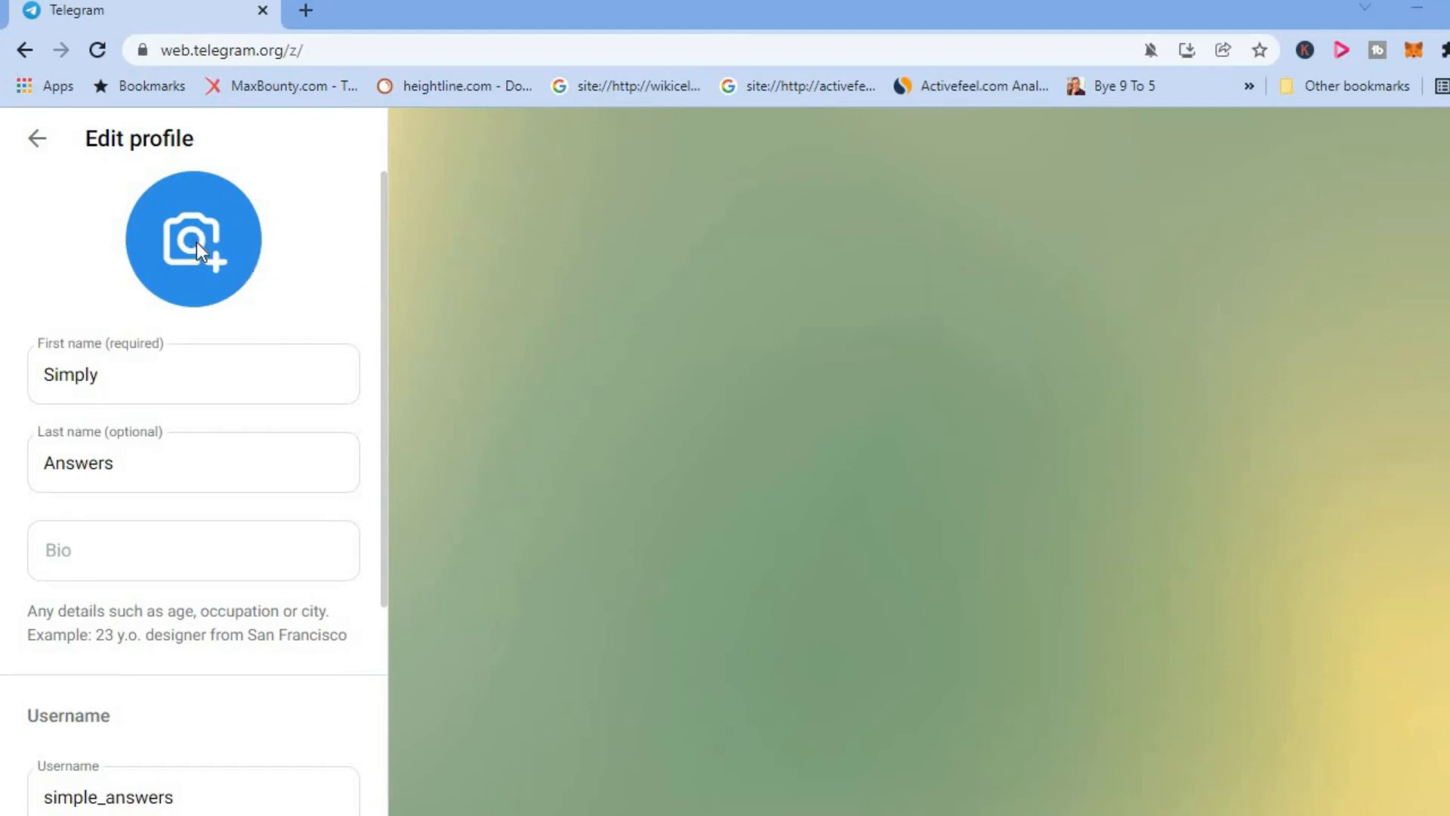
Upload gate.io_logo from the Downloads folder as the profile photo
{"action": "left_click", "coordinate": [193, 239]}
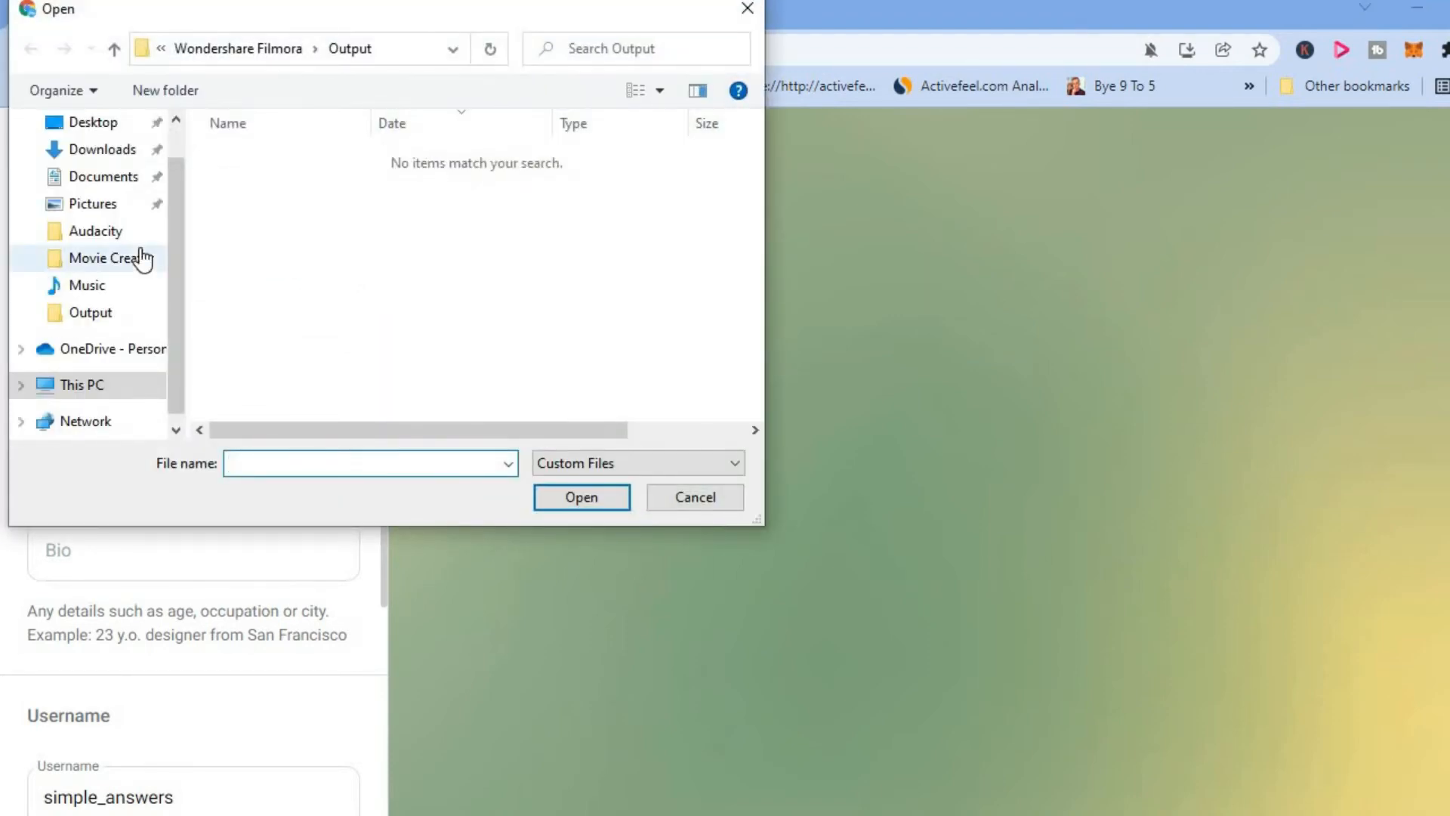
{"action": "left_click", "coordinate": [93, 203]}
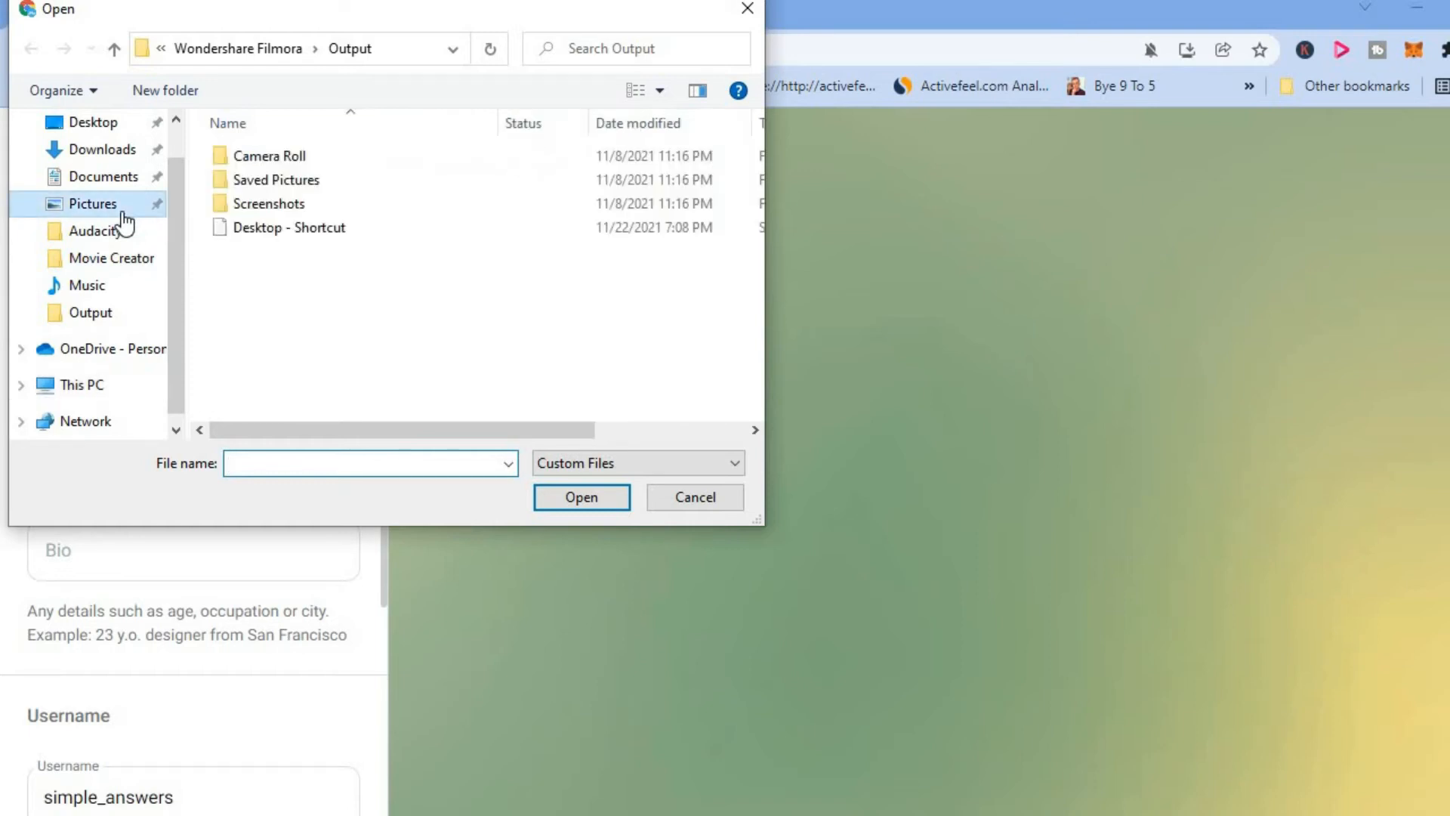
{"action": "left_click", "coordinate": [93, 204]}
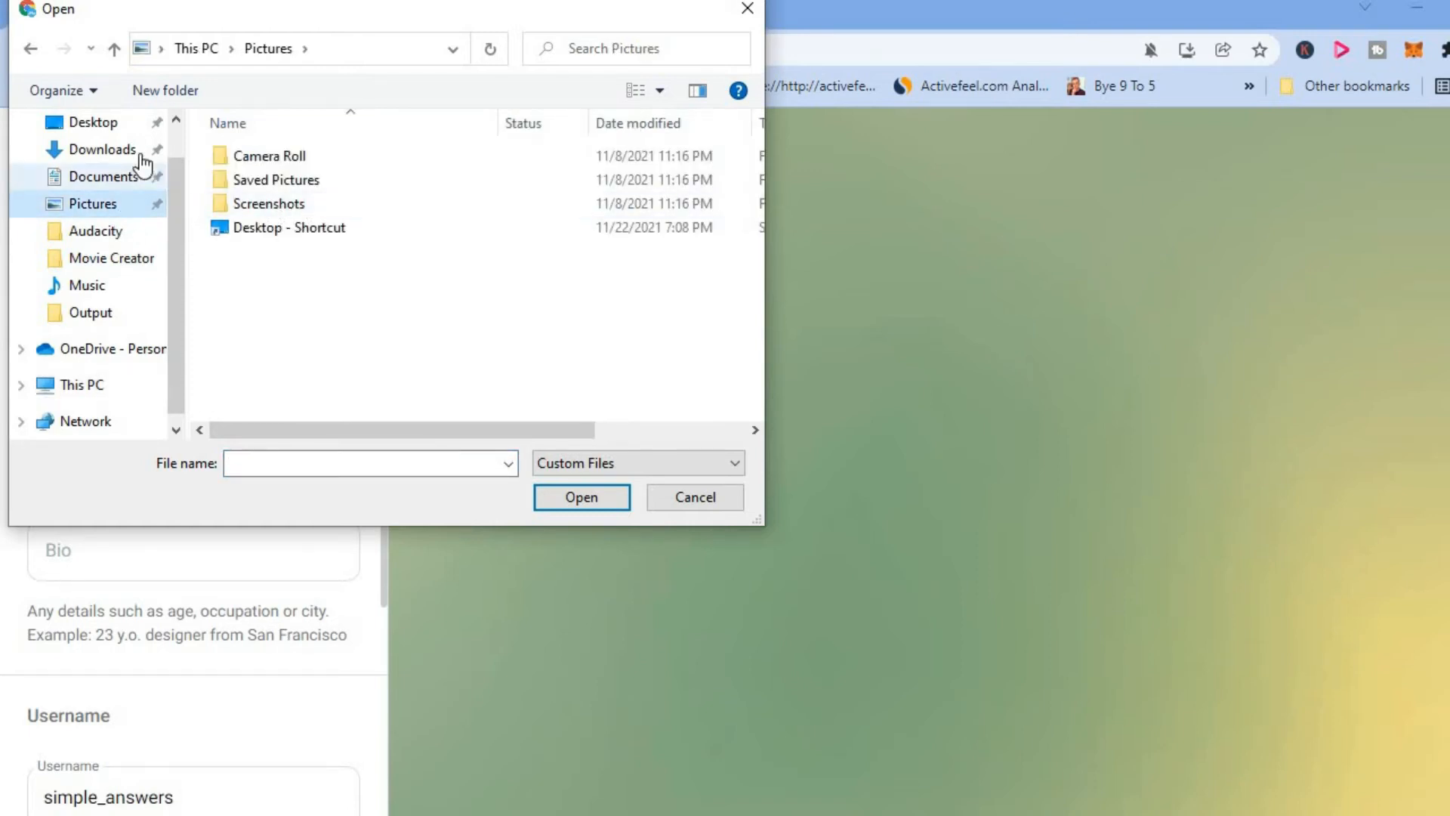
{"action": "left_click", "coordinate": [99, 149]}
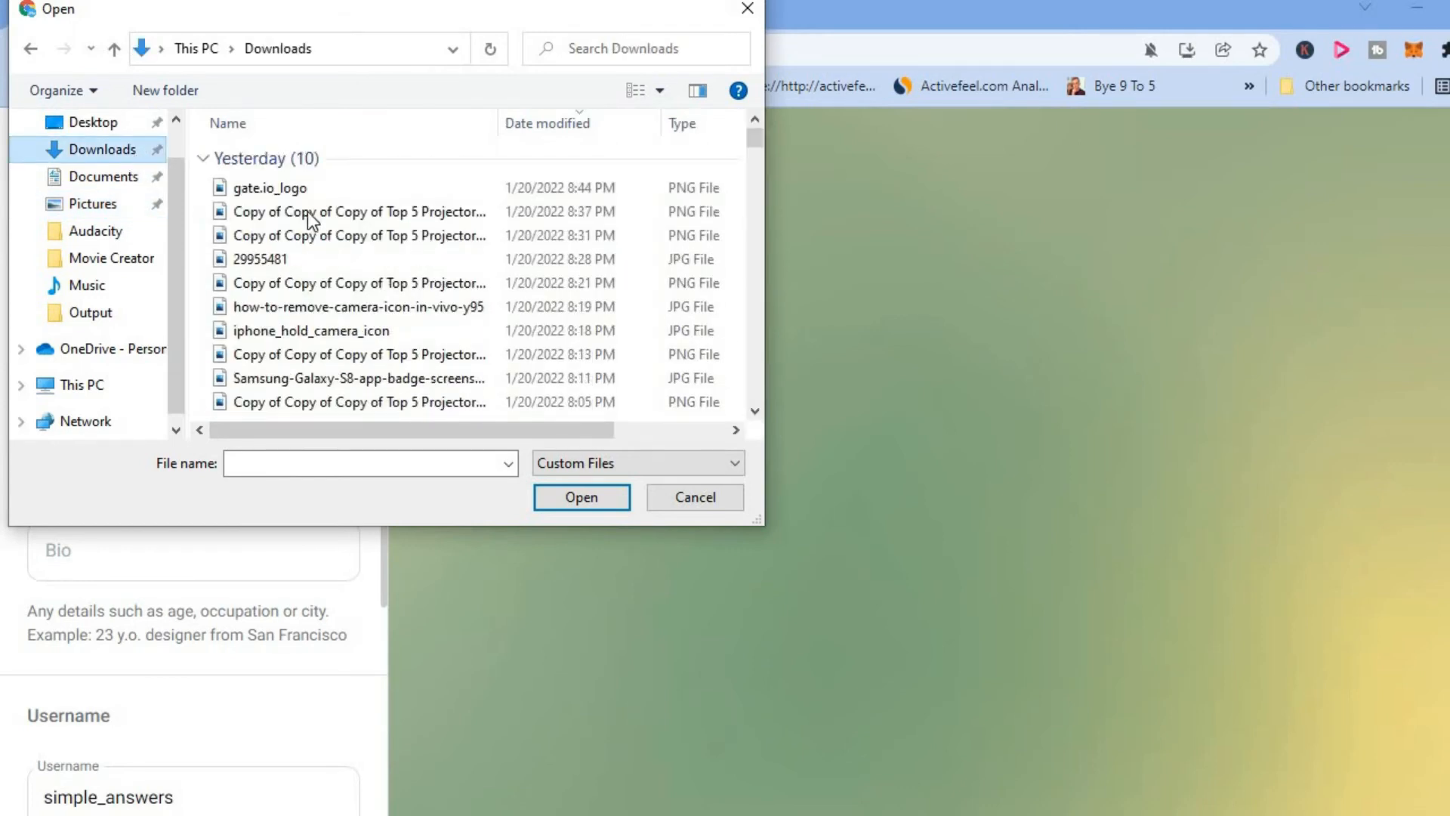
{"action": "left_click", "coordinate": [271, 188]}
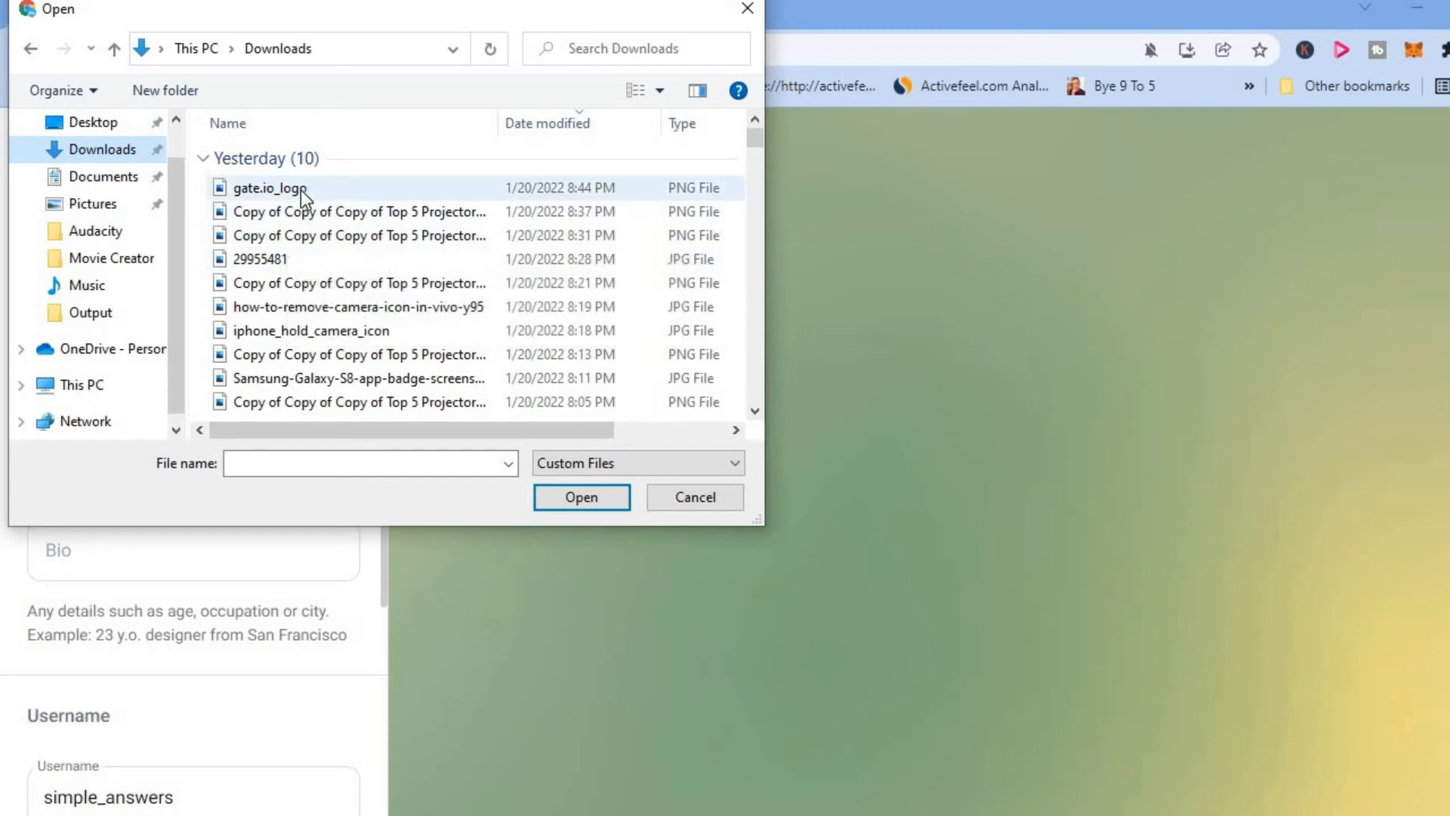
{"action": "left_click", "coordinate": [268, 188]}
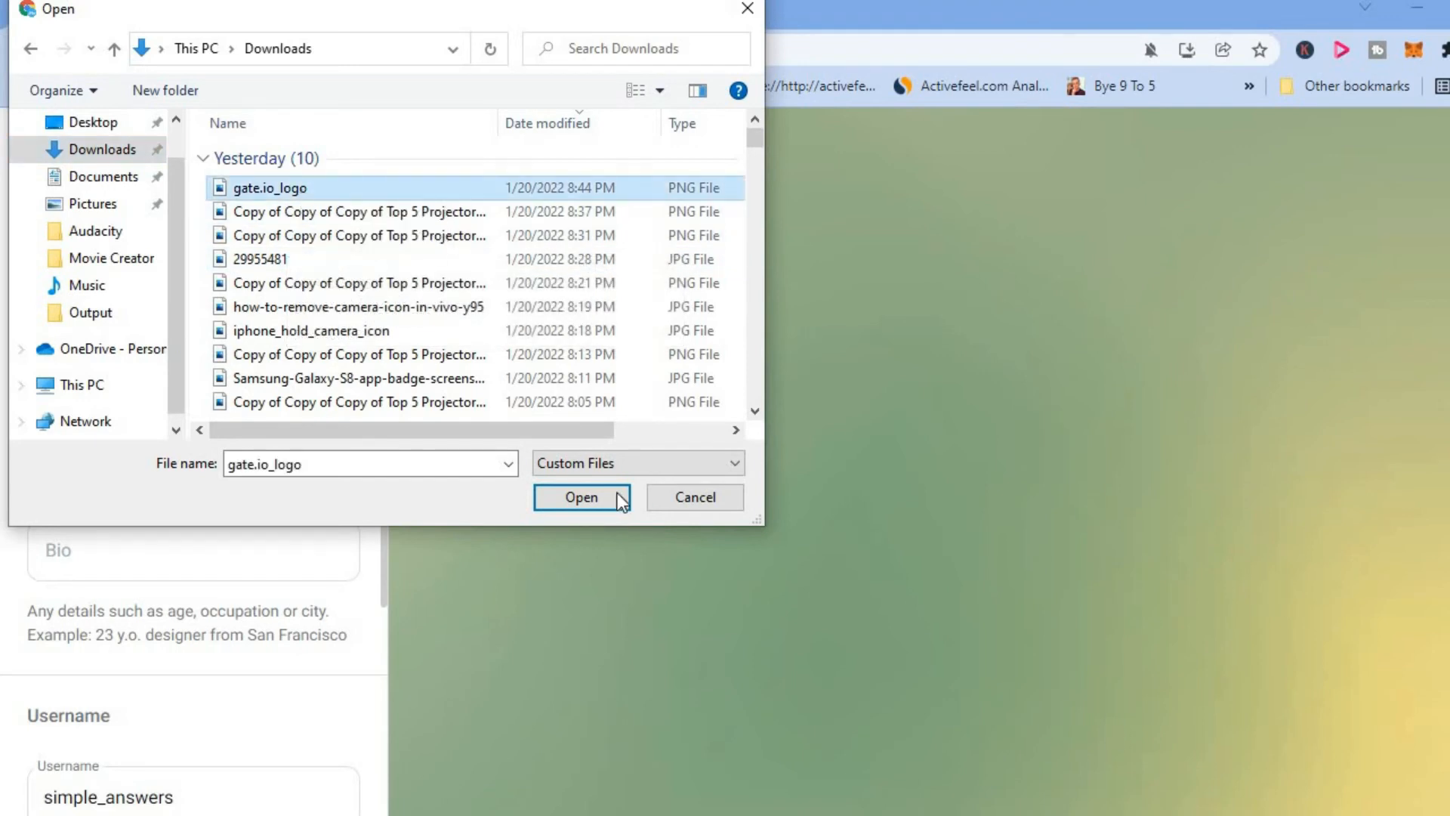
{"action": "left_click", "coordinate": [581, 497]}
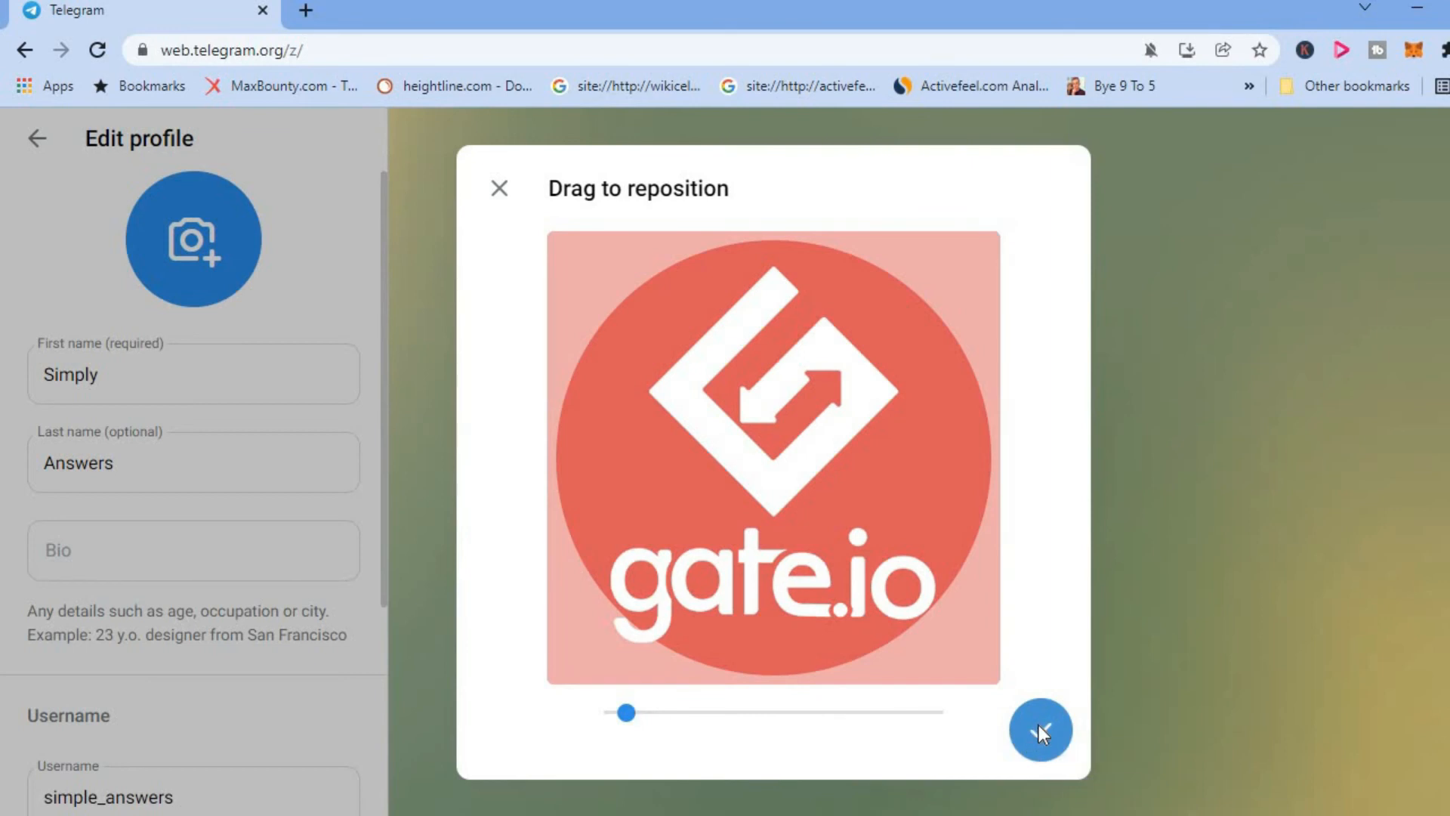
Confirm the gate.io logo crop with the checkmark to apply it
{"action": "left_click", "coordinate": [1039, 730]}
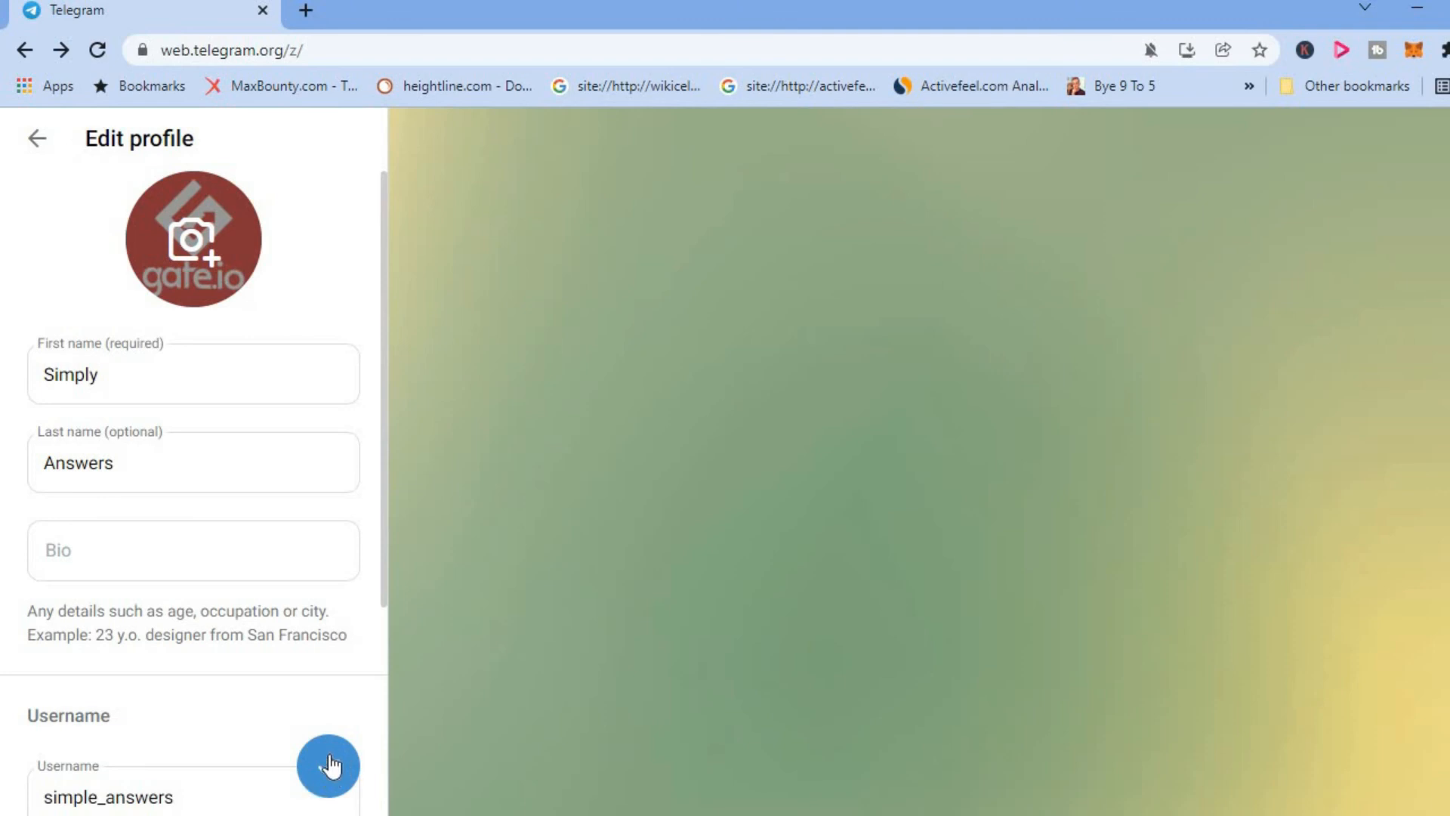
{"action": "mouse_move", "coordinate": [329, 766]}
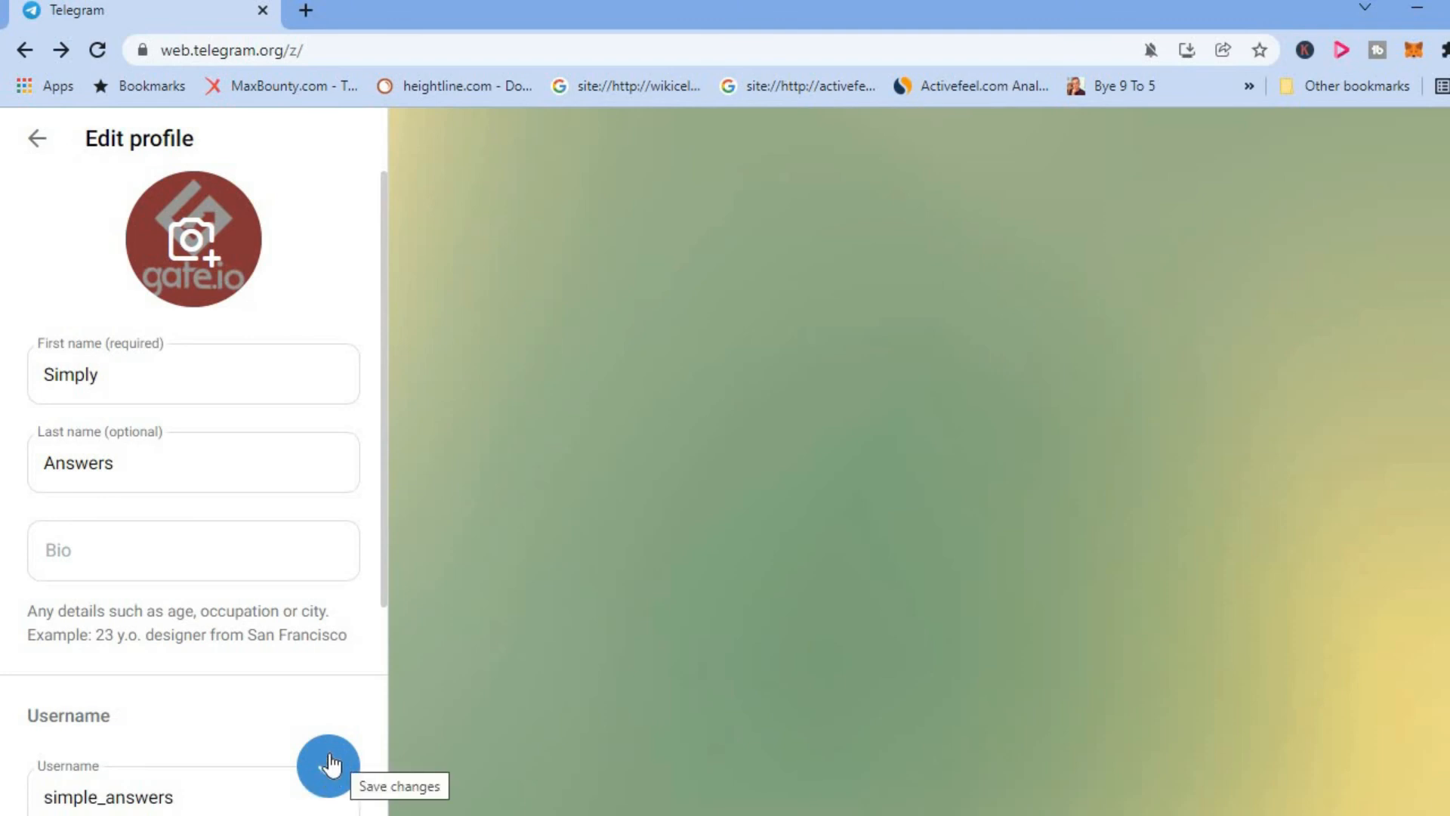